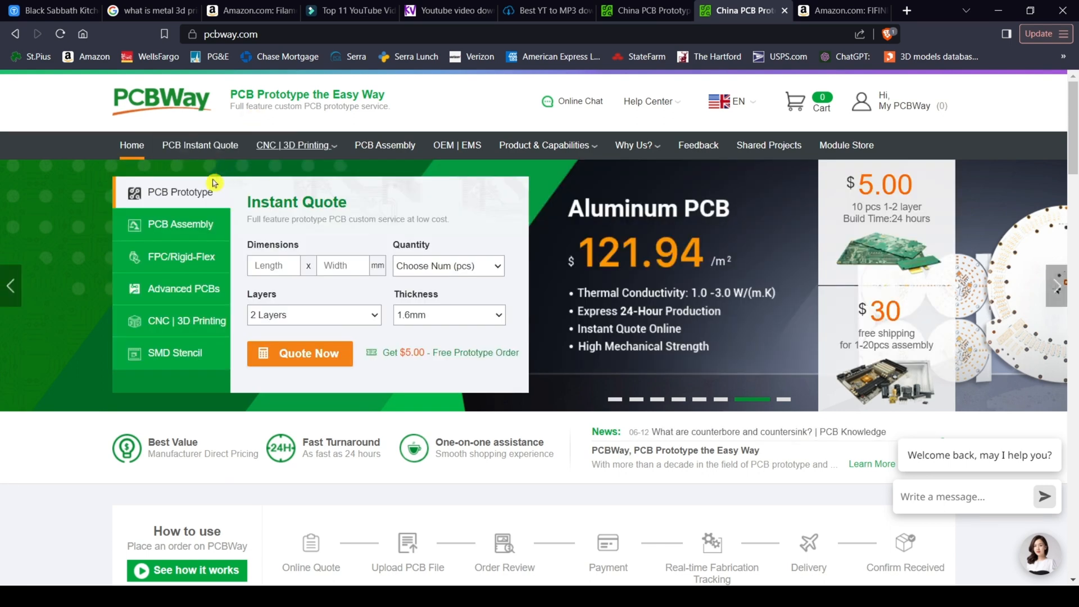
Open the 'CNC | 3D Printing' dropdown listing machining, 3D printing, sheet metal and molding services
click(294, 145)
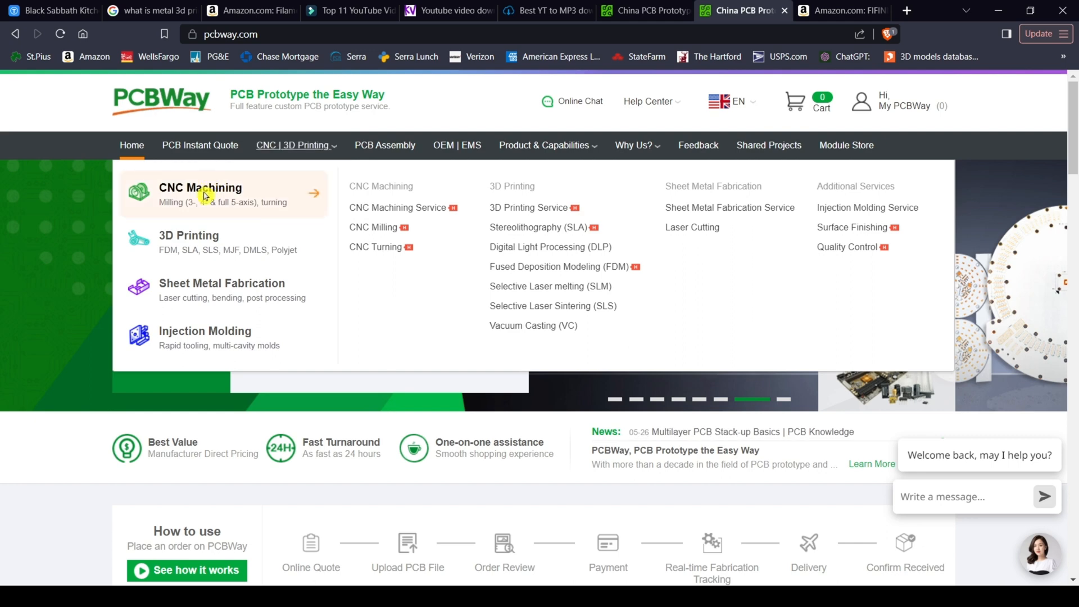
mouse_move(201, 295)
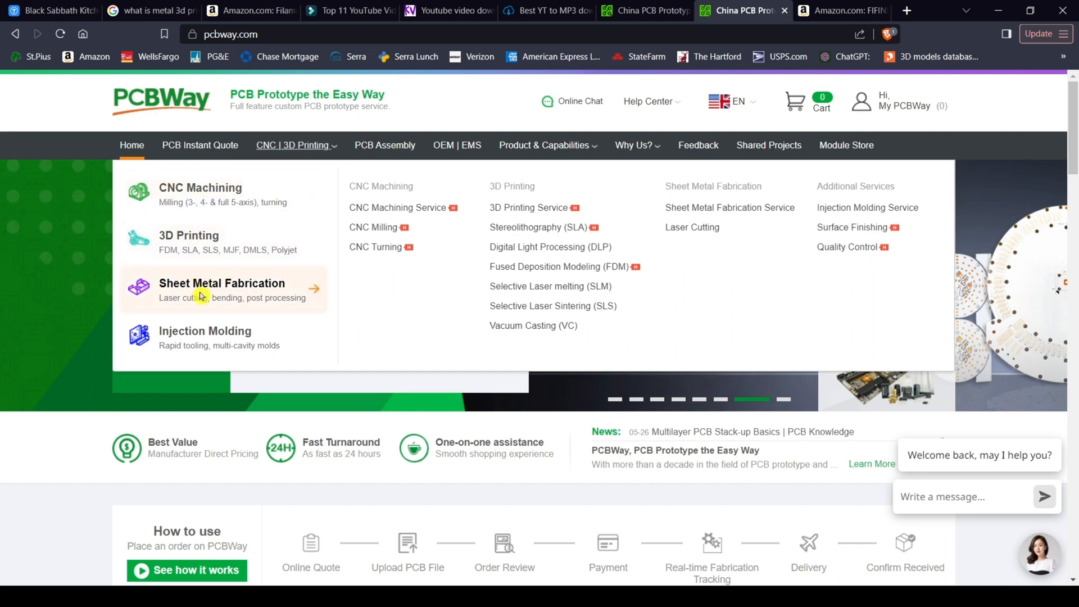